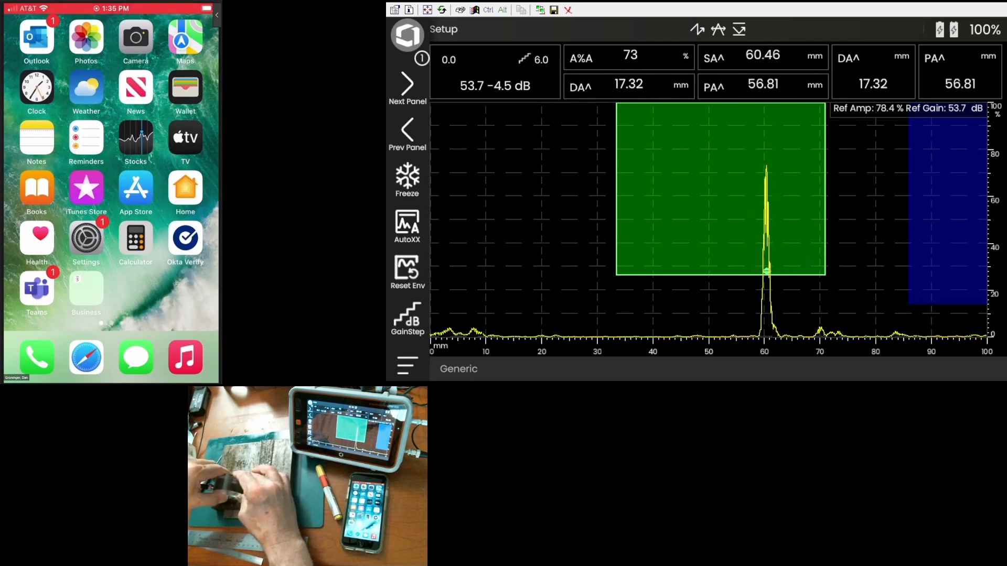
Freeze the live A-scan so the echo near 60 mm stays held on screen.
{"action": "left_click", "coordinate": [407, 178]}
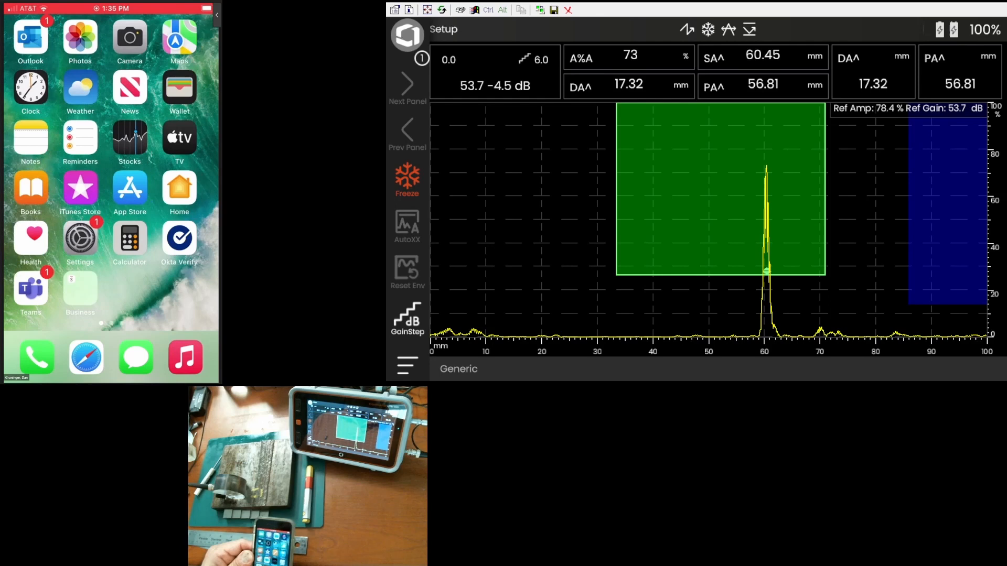
Dismiss the camera and reach the USM100 001 device message screen with its location map.
{"action": "scroll", "scroll_direction": "left", "scroll_amount": 3}
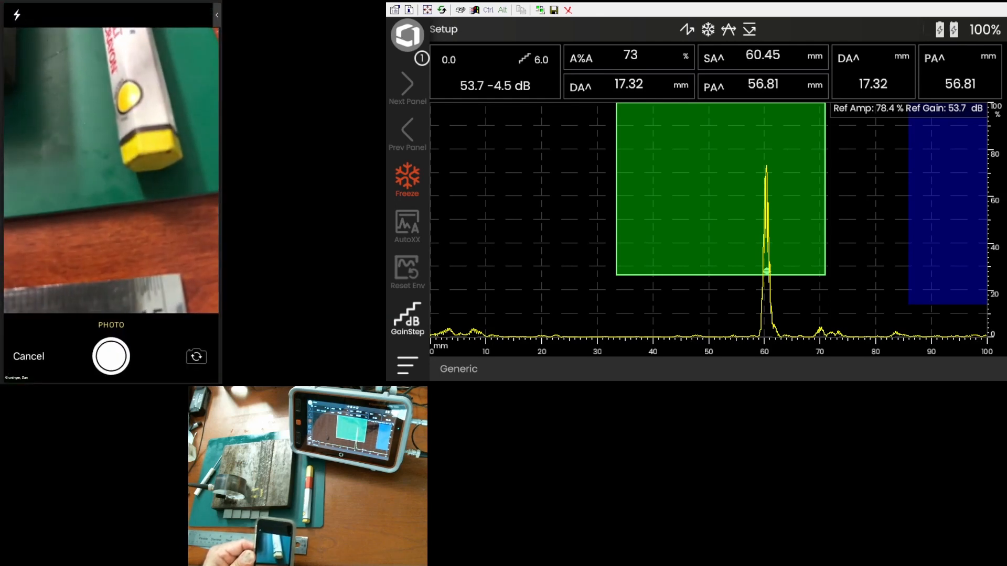
{"action": "left_click", "coordinate": [110, 356]}
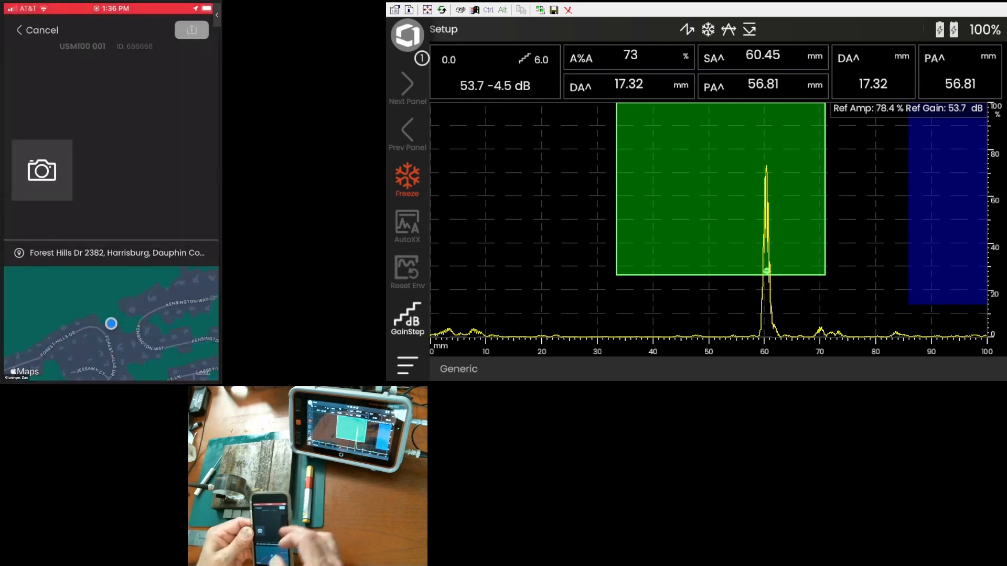
{"action": "left_click", "coordinate": [37, 29]}
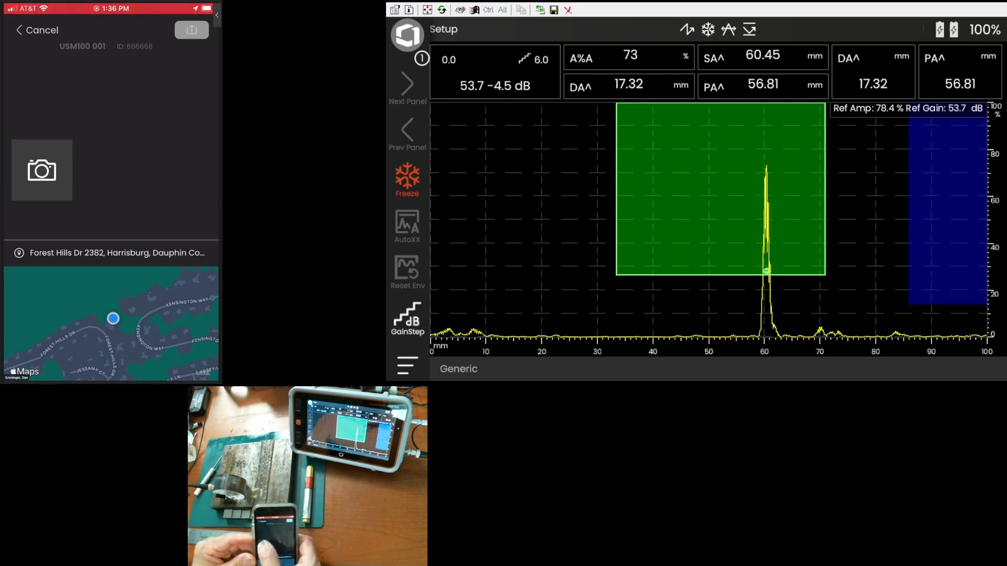
After trying the Photo Library, take a camera photo of the welded plate and accept it for markup.
{"action": "left_click", "coordinate": [41, 170]}
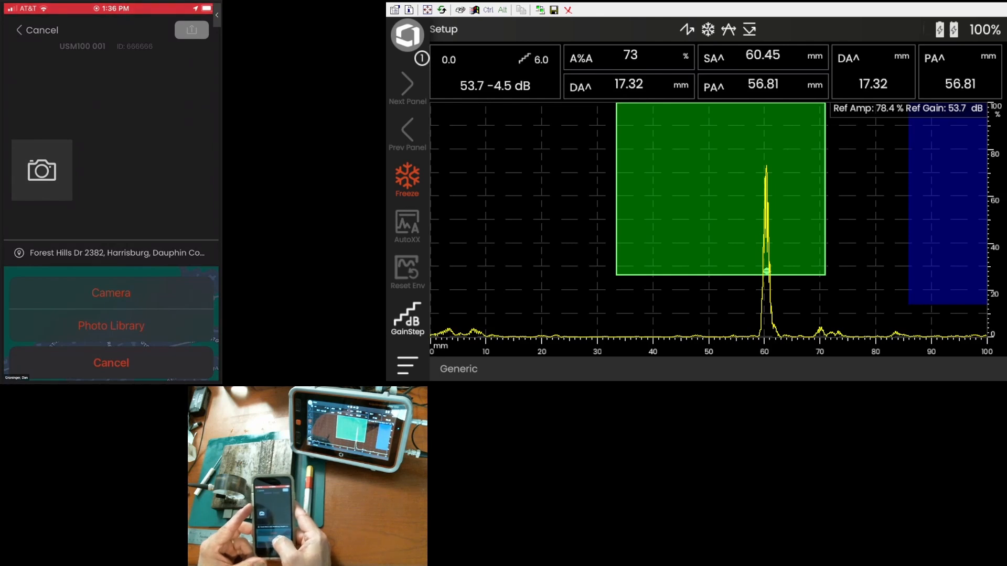
{"action": "left_click", "coordinate": [110, 325]}
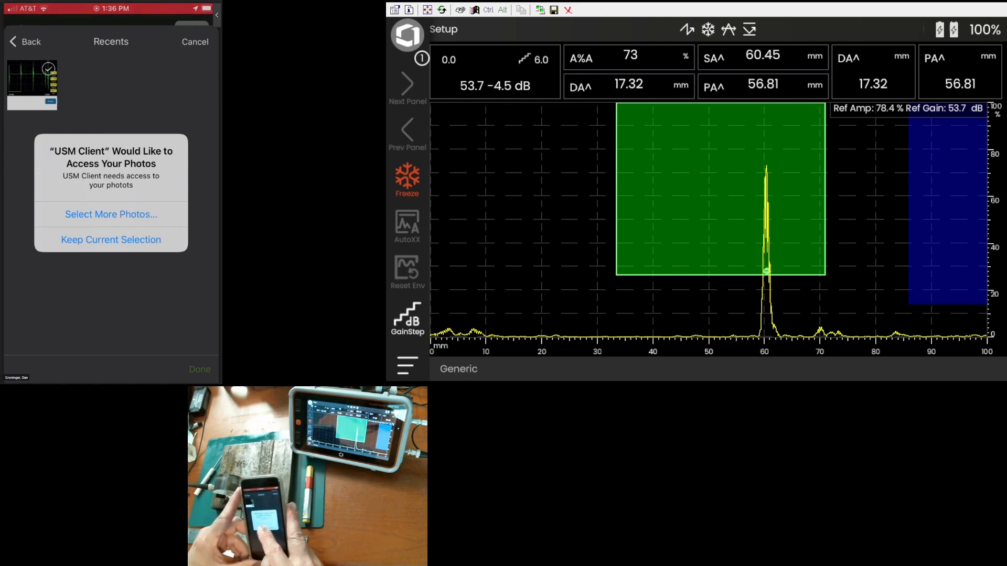
{"action": "left_click", "coordinate": [110, 239]}
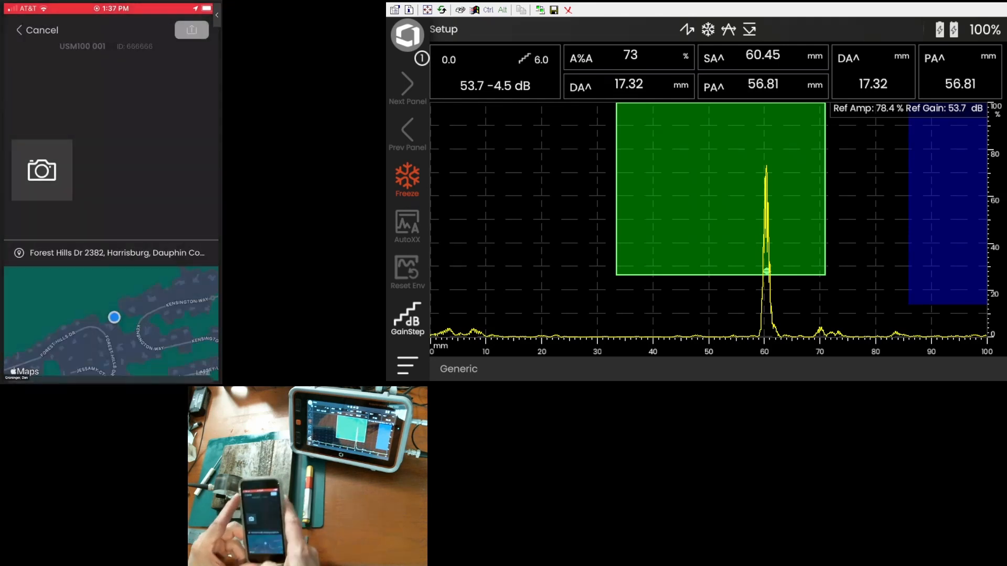
{"action": "left_click", "coordinate": [41, 170]}
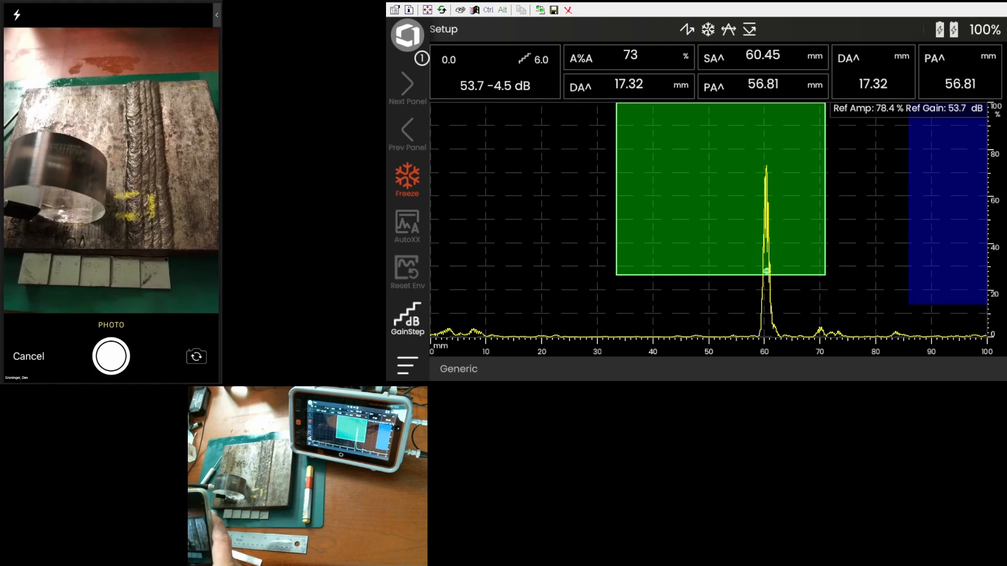
{"action": "left_click", "coordinate": [110, 356]}
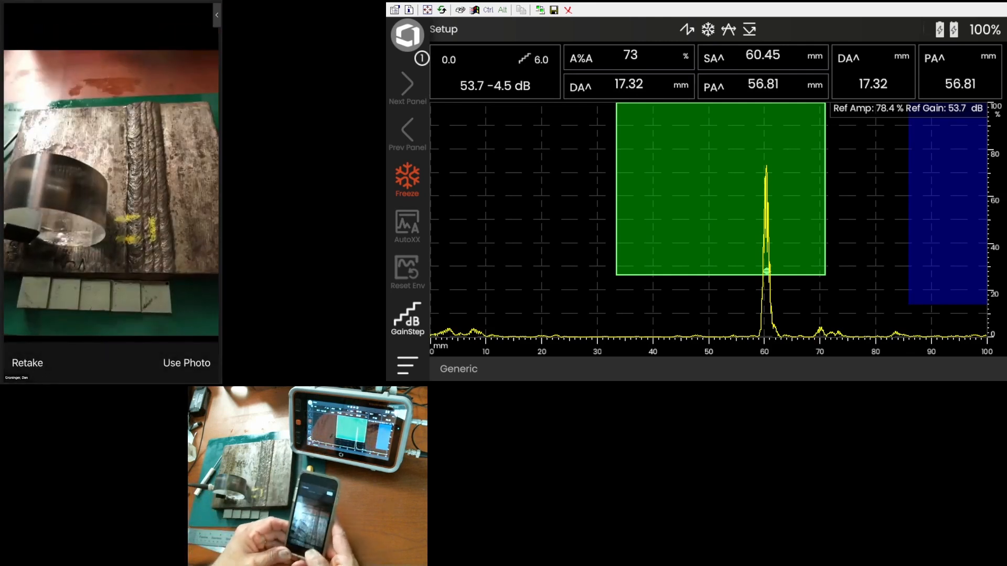
{"action": "left_click", "coordinate": [187, 362]}
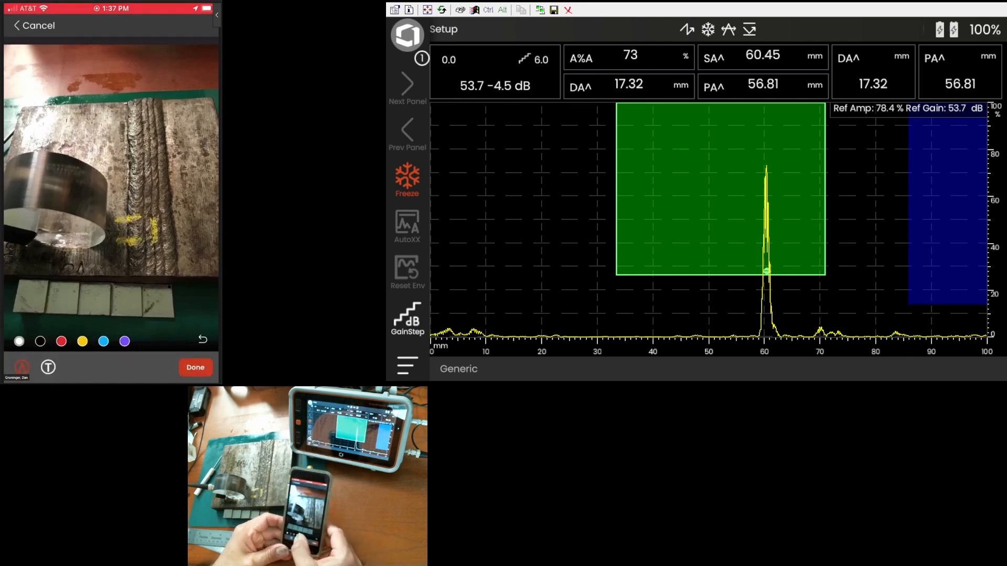
Circle the weld seam in blue and add the yellow label 'Baseline crack', then finish markup.
{"action": "left_click", "coordinate": [62, 341]}
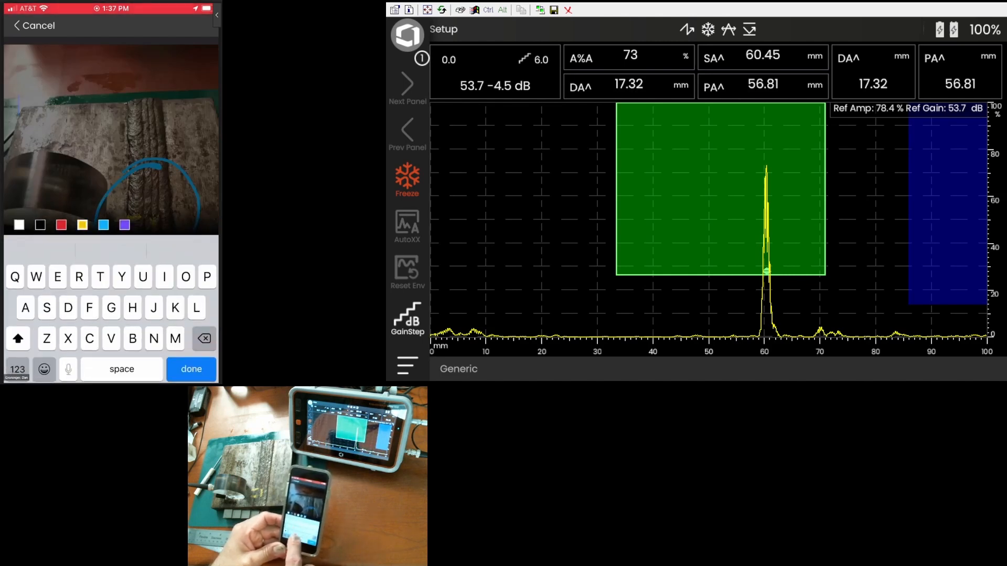
{"action": "type", "text": "B"}
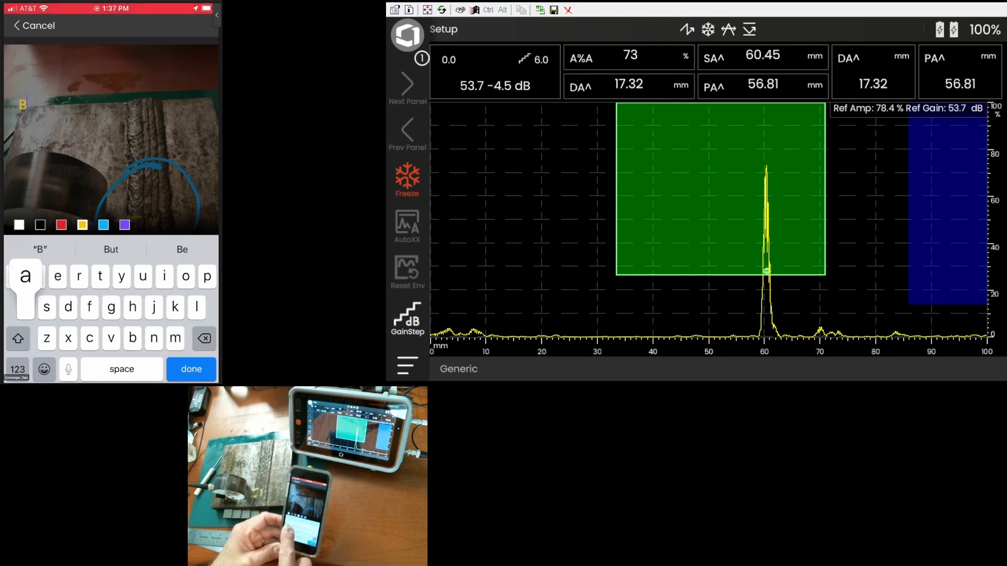
{"action": "type", "text": "ne"}
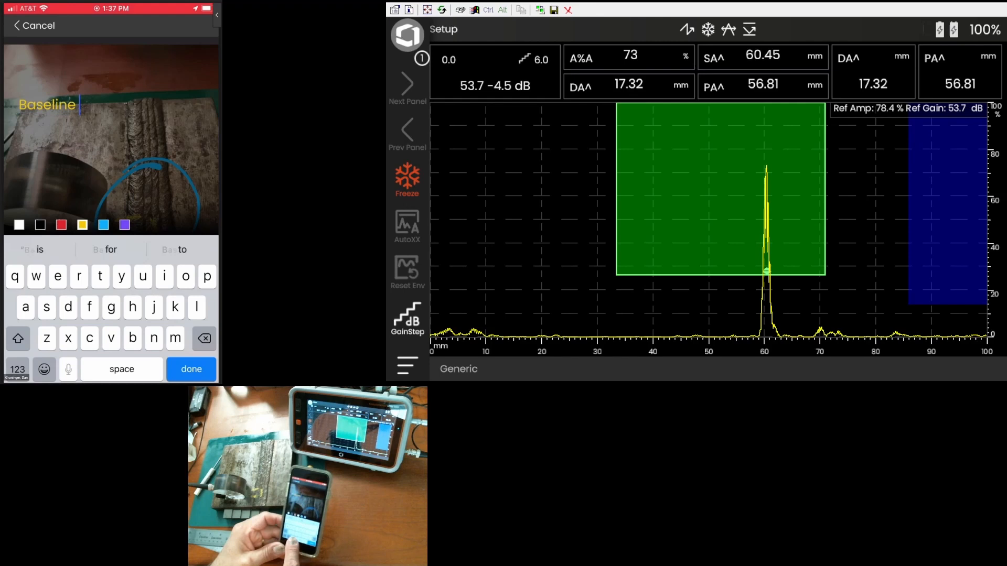
{"action": "type", "text": "crac"}
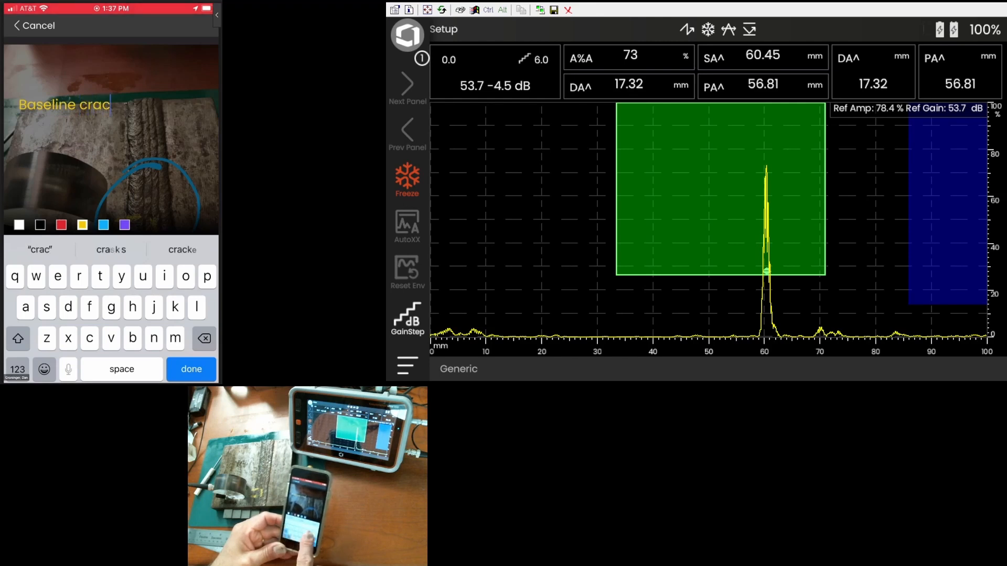
{"action": "left_click", "coordinate": [191, 368]}
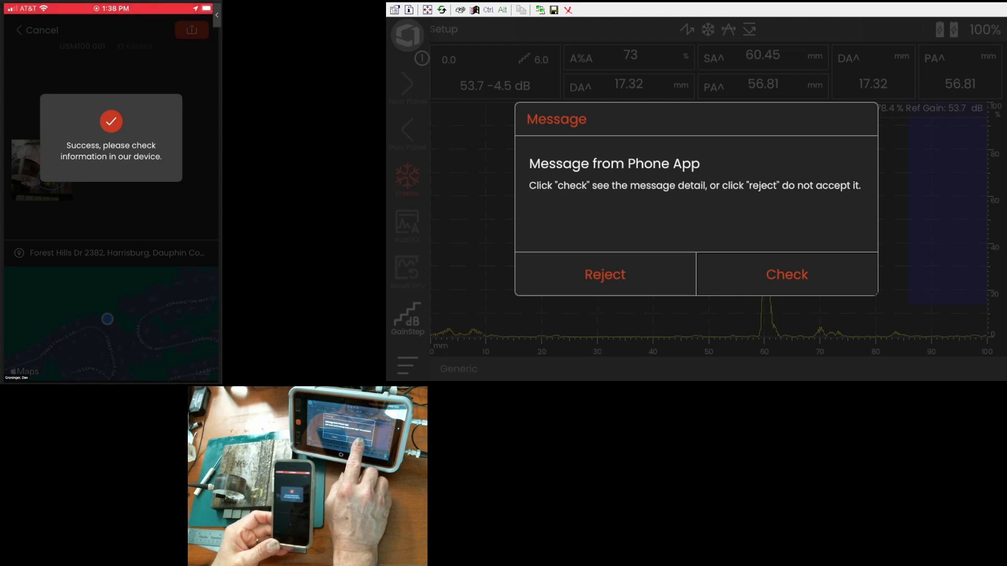
Check the incoming phone message, review the annotated photo and save it on the instrument.
{"action": "left_click", "coordinate": [786, 274]}
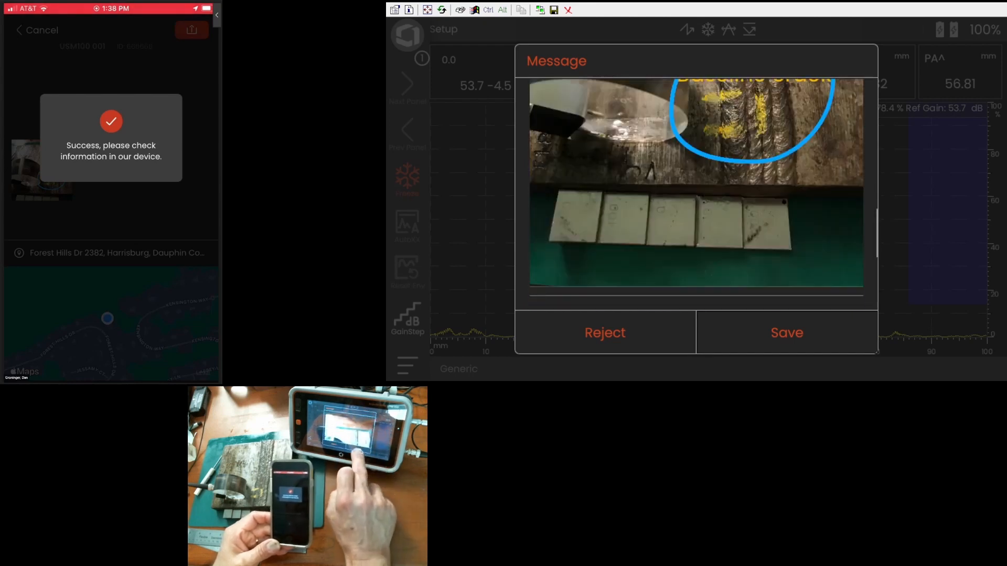
{"action": "left_click", "coordinate": [785, 332]}
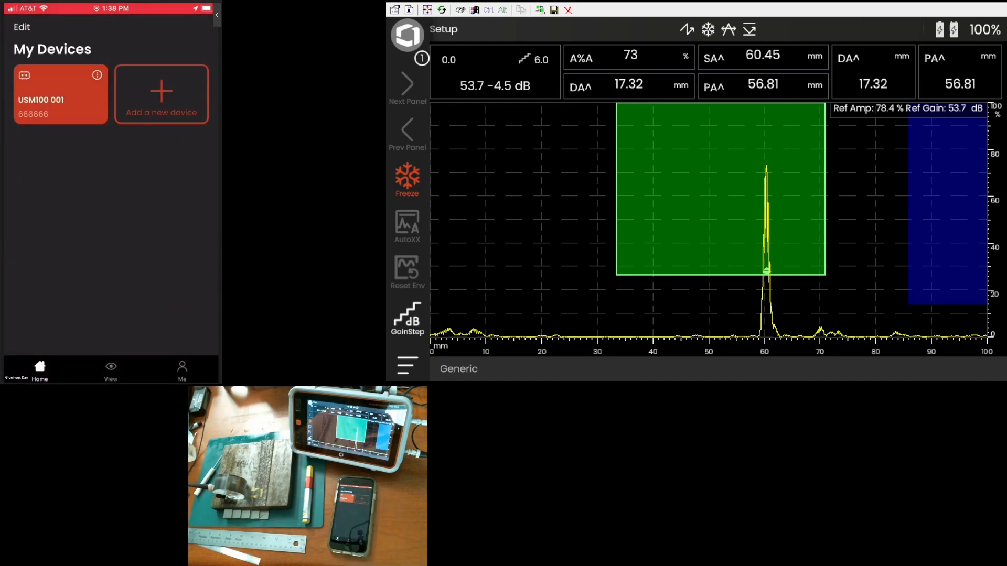
Start LoadData, browse the USM100 location and tick Generic_14.mdp.
{"action": "scroll", "scroll_direction": "down", "scroll_amount": 3}
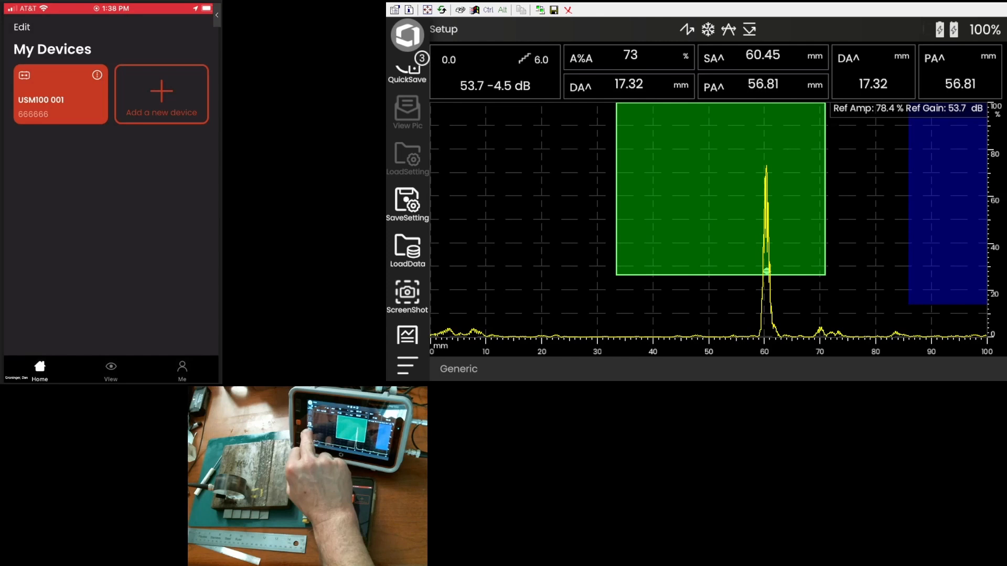
{"action": "left_click", "coordinate": [407, 251]}
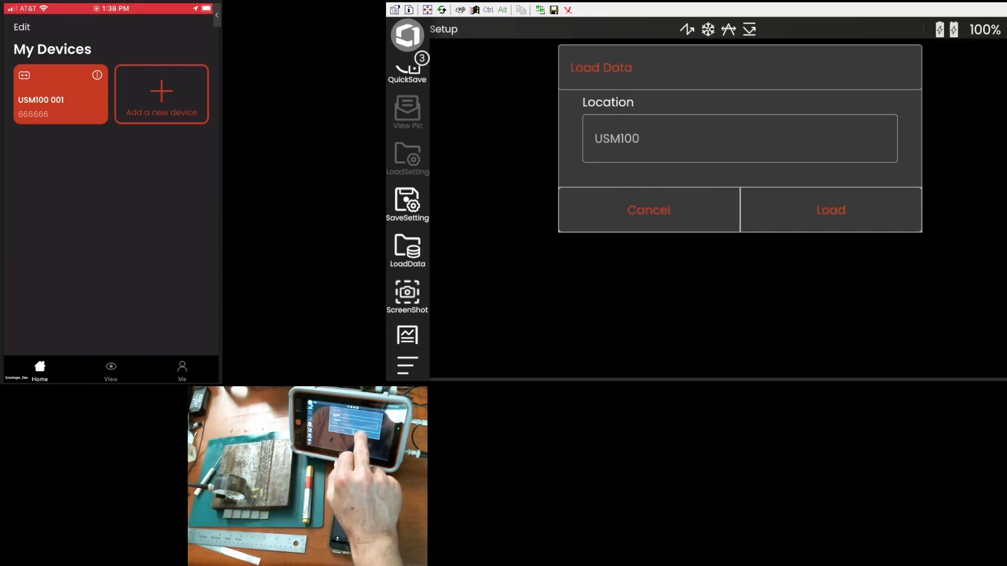
{"action": "left_click", "coordinate": [740, 138]}
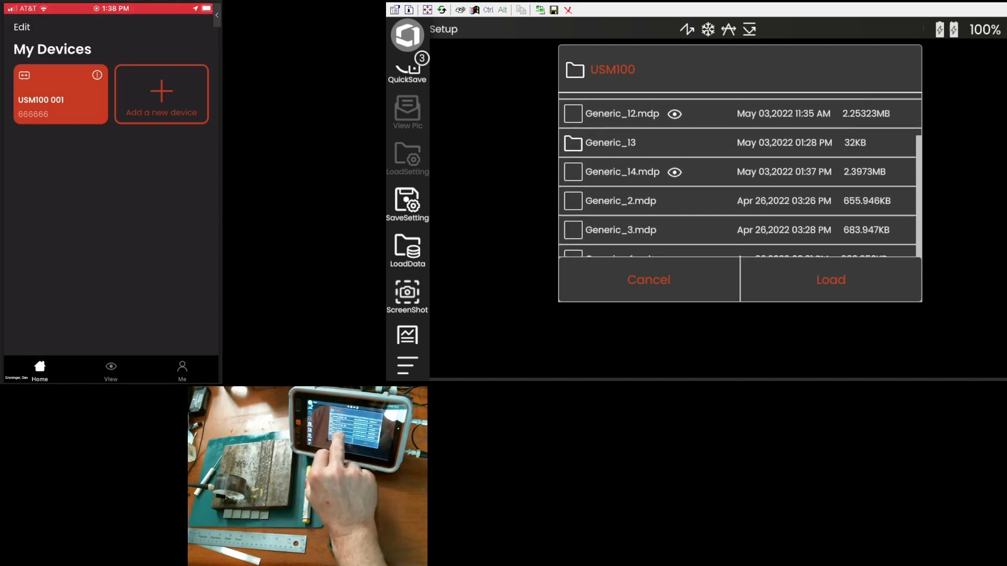
{"action": "left_click", "coordinate": [573, 171]}
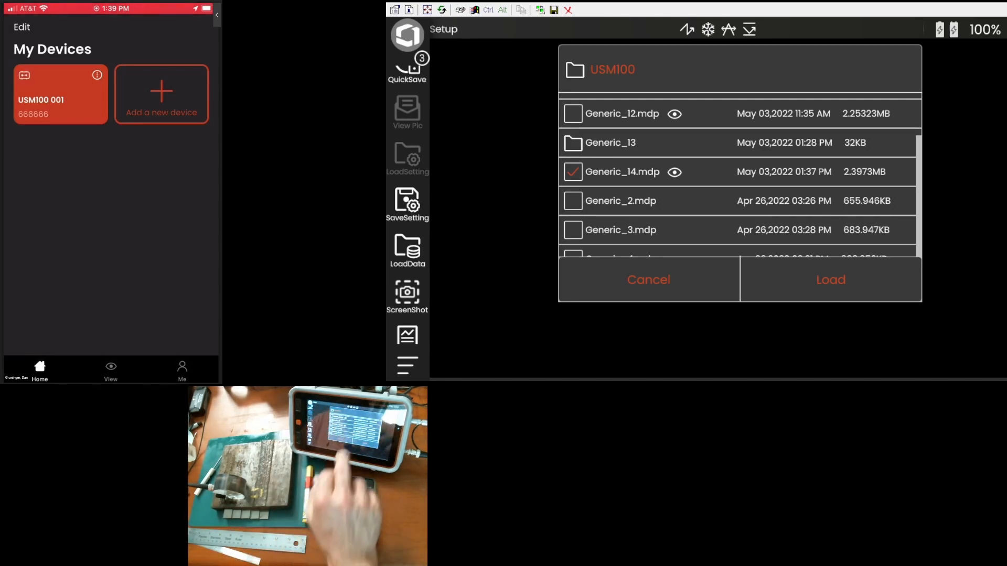
Preview Generic_14.mdp's attached photo and map, close it and choose Load.
{"action": "left_click", "coordinate": [831, 279]}
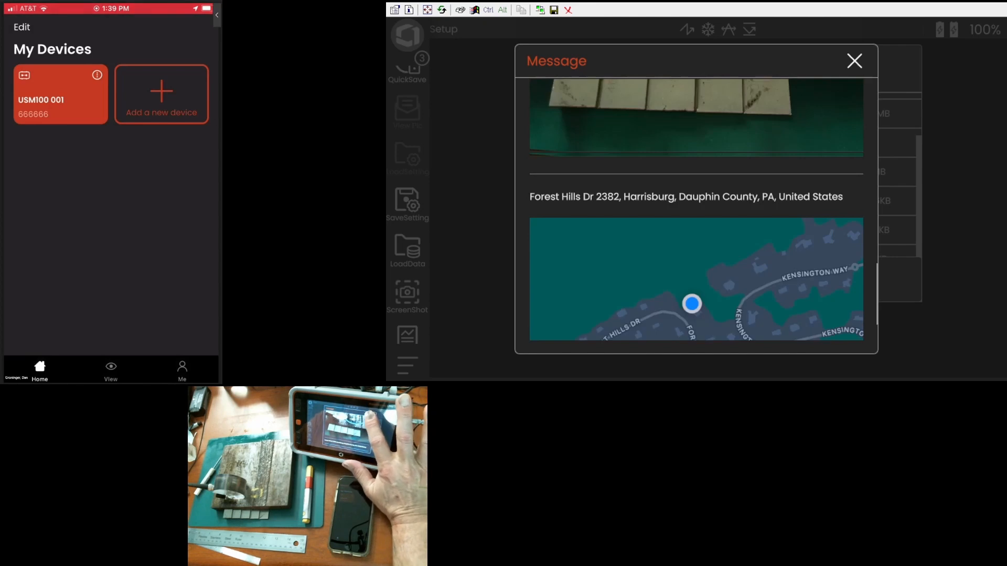
{"action": "left_click", "coordinate": [854, 61]}
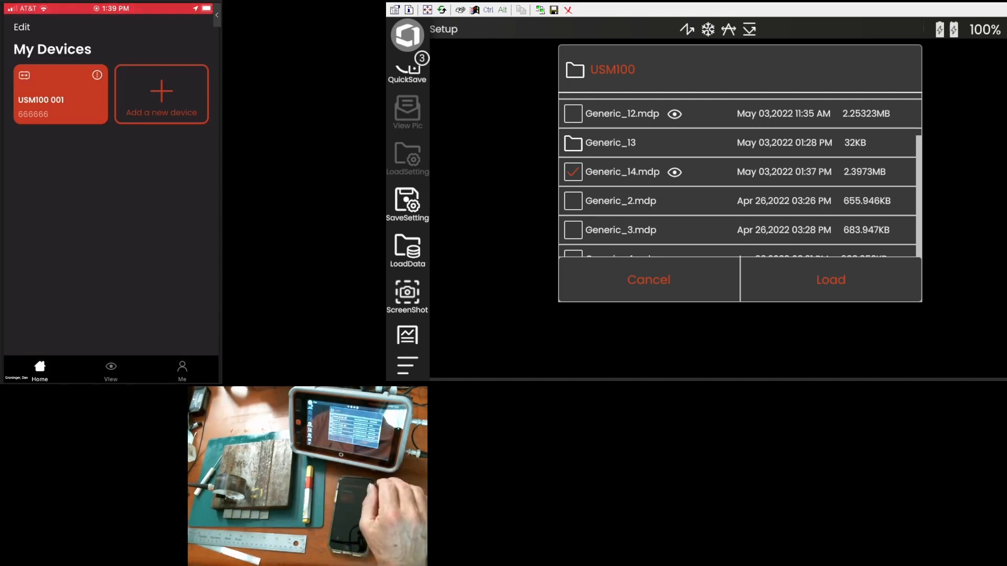
{"action": "left_click", "coordinate": [830, 279]}
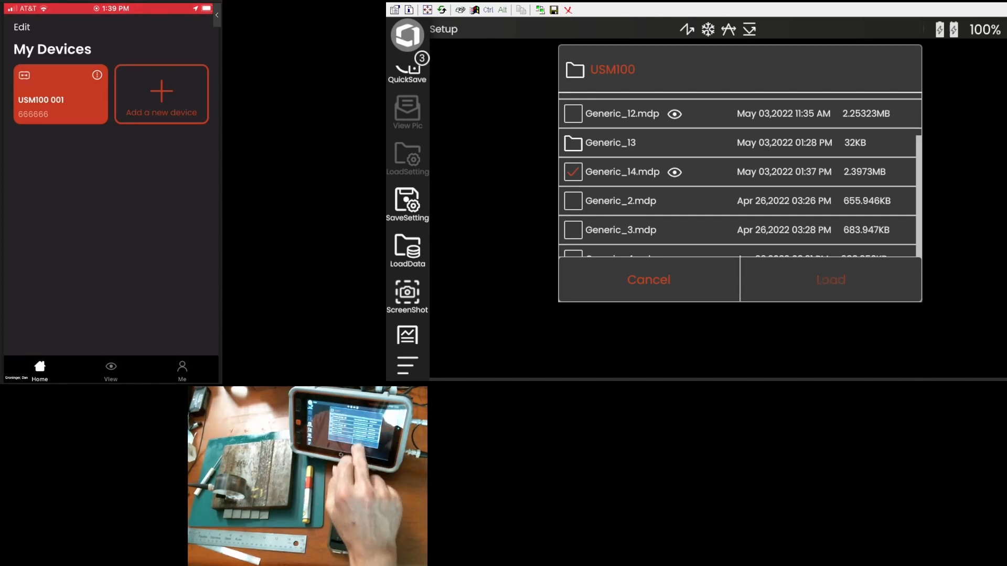
Finish loading the dataset and view its stored baseline-crack weld photo, then close it.
{"action": "left_click", "coordinate": [828, 279]}
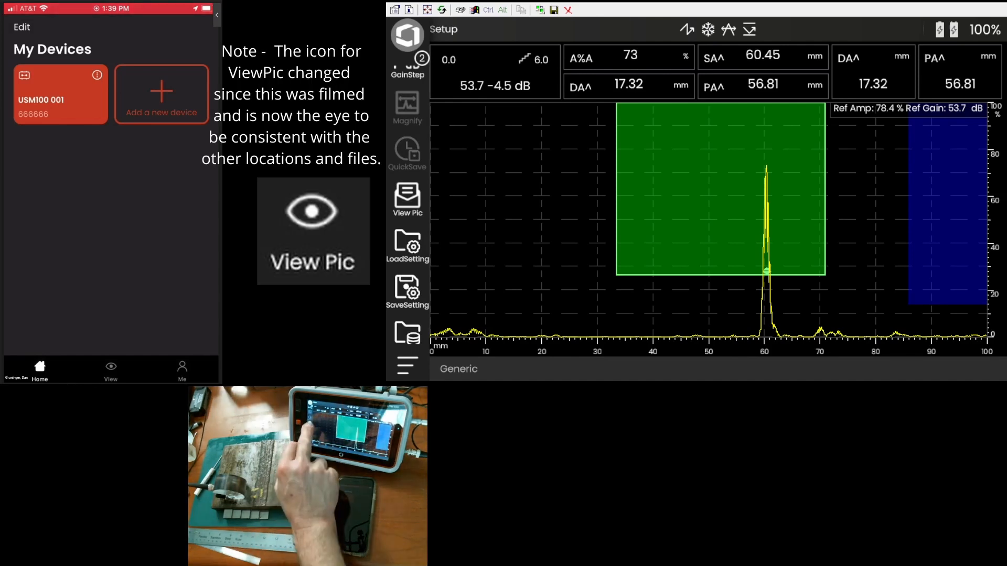
{"action": "left_click", "coordinate": [407, 198]}
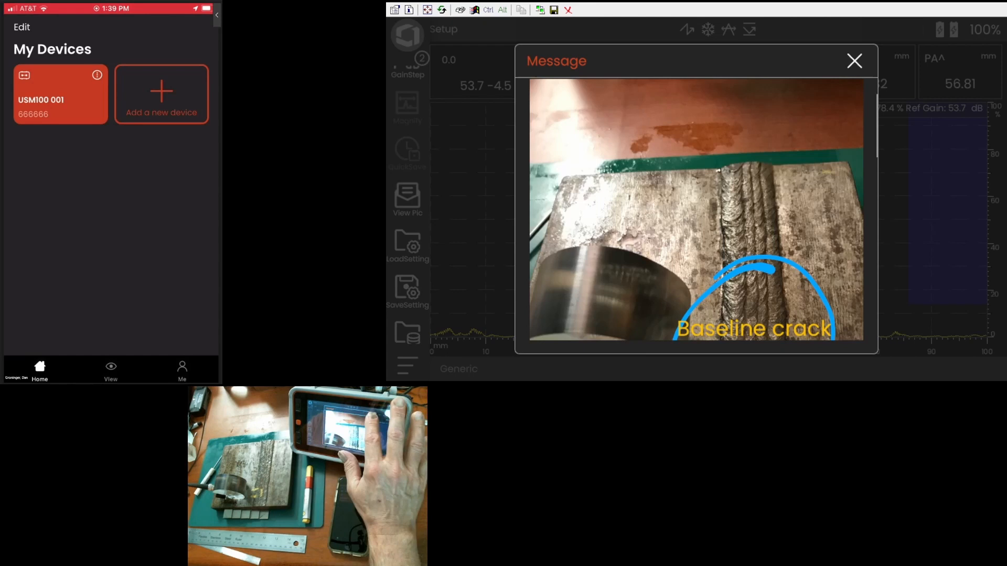
{"action": "left_click", "coordinate": [854, 61]}
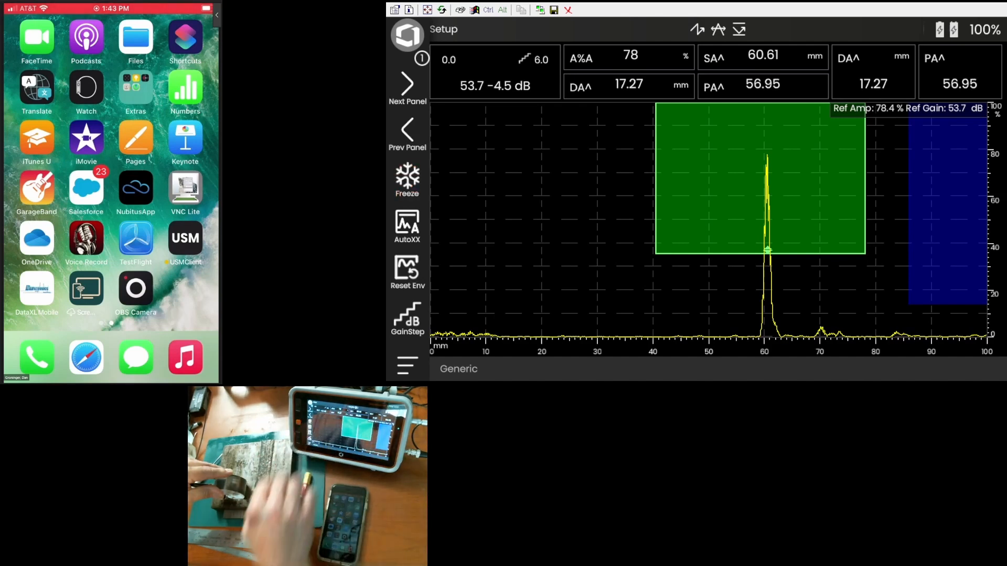
From the USM100 001 device page, take a camera photo of the weld plate and accept it.
{"action": "left_click", "coordinate": [407, 180]}
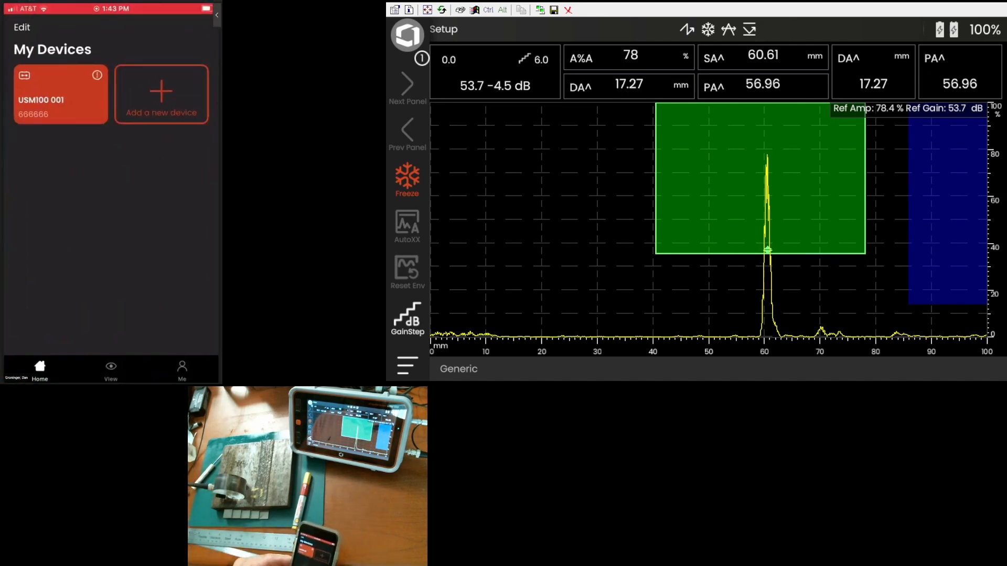
{"action": "left_click", "coordinate": [60, 93]}
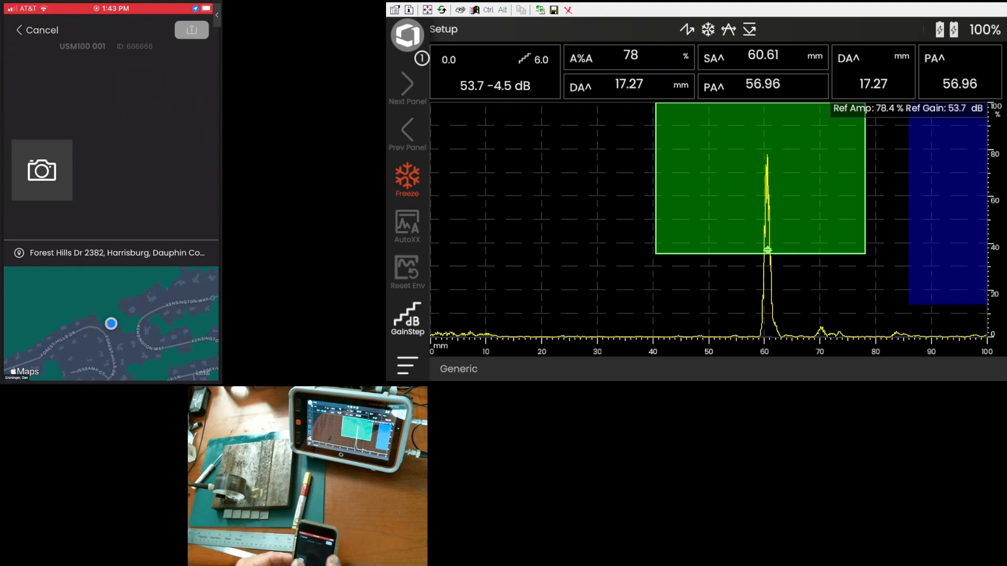
{"action": "left_click", "coordinate": [41, 170]}
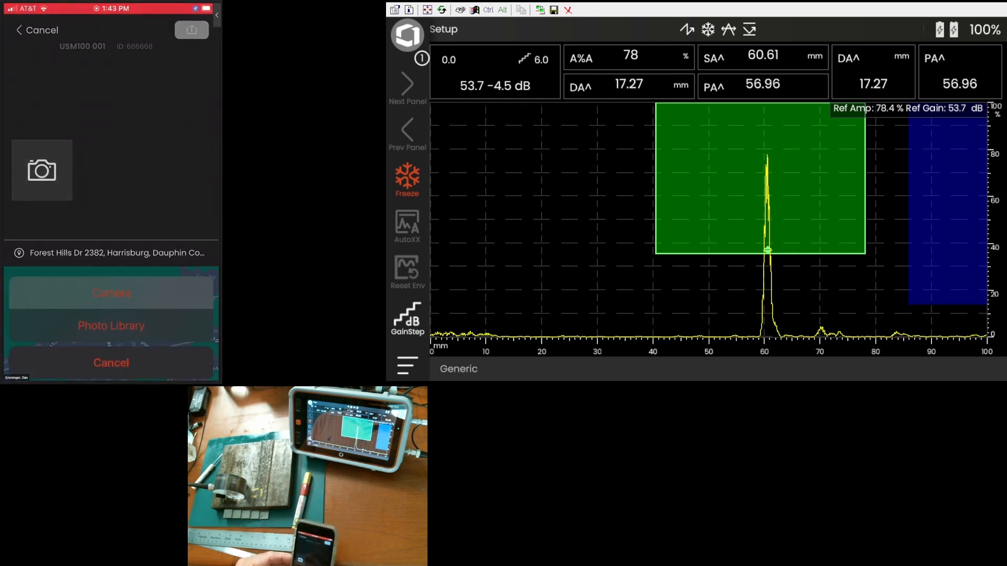
{"action": "left_click", "coordinate": [110, 292]}
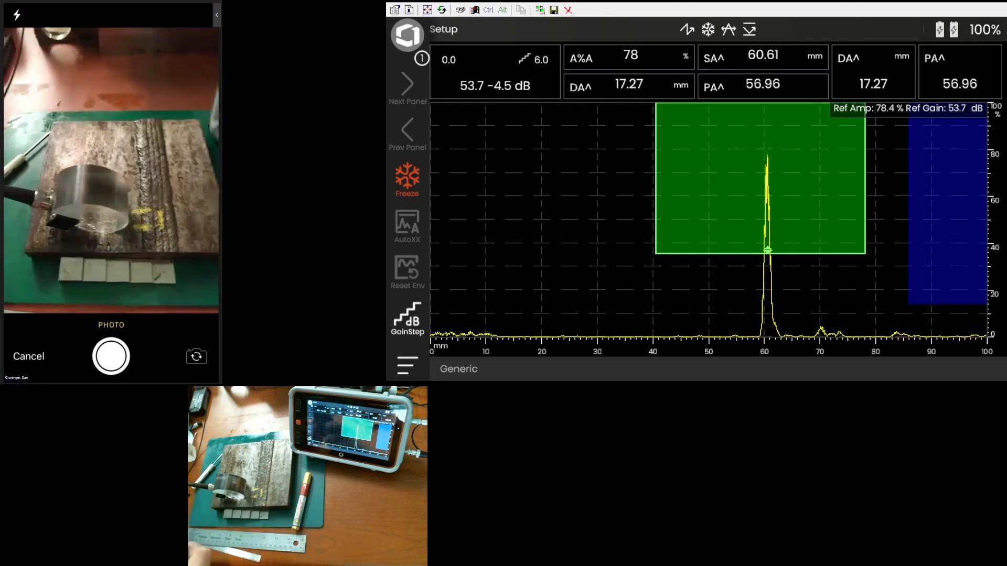
{"action": "left_click", "coordinate": [110, 357]}
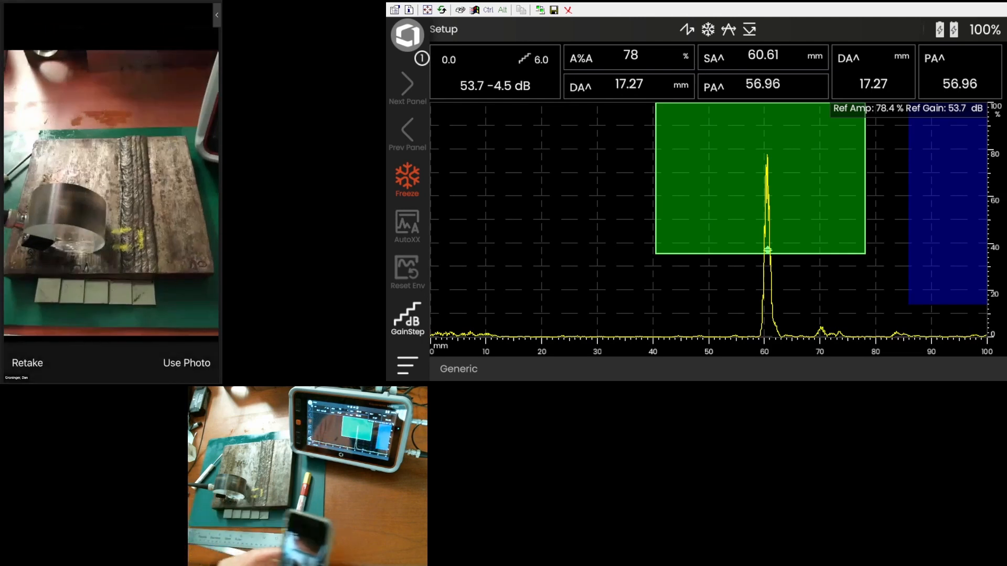
{"action": "left_click", "coordinate": [187, 363]}
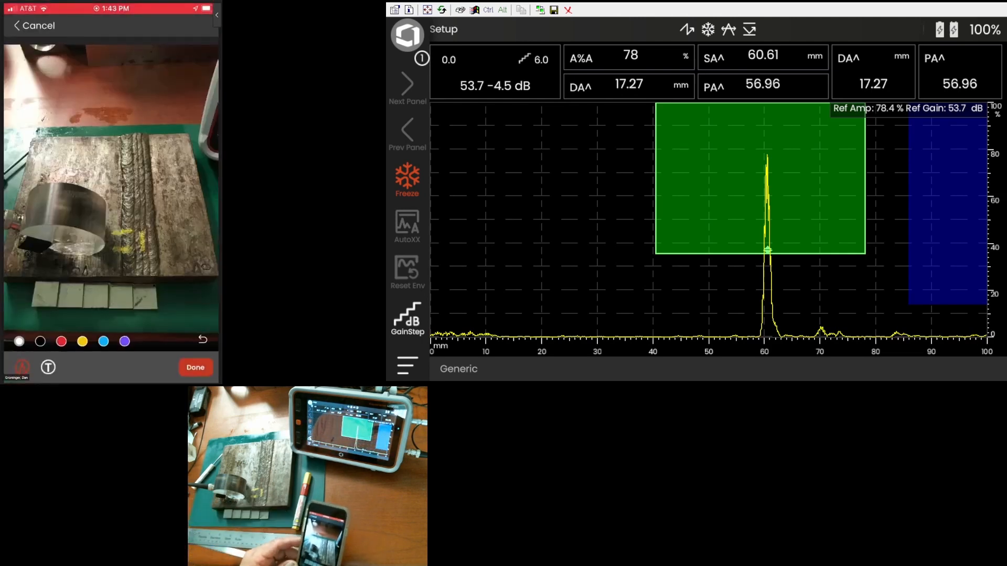
Circle the yellow-marked spot on the weld and send the photo message to the instrument.
{"action": "left_click_drag", "start_coordinate": [118, 193], "coordinate": [142, 263]}
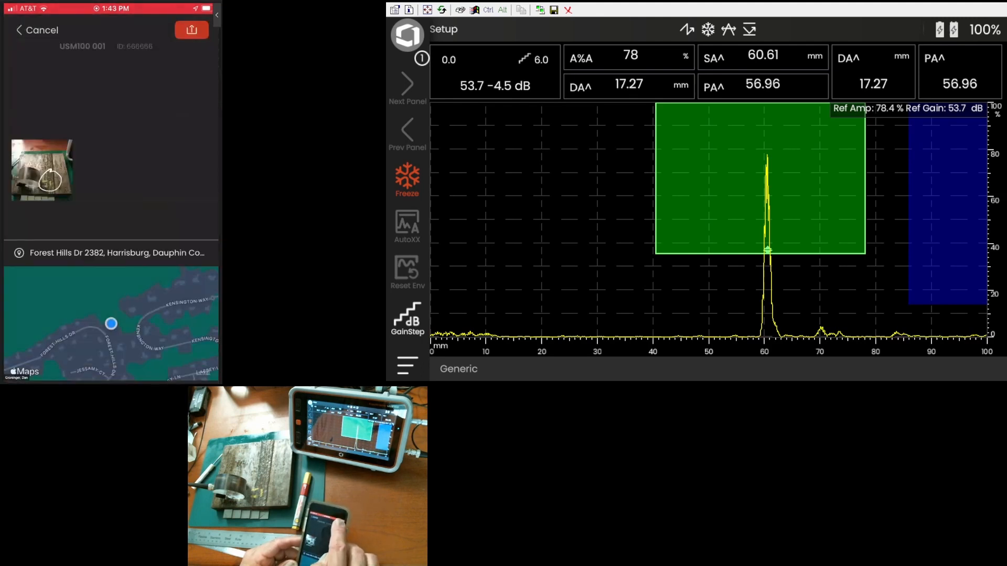
{"action": "left_click", "coordinate": [191, 30]}
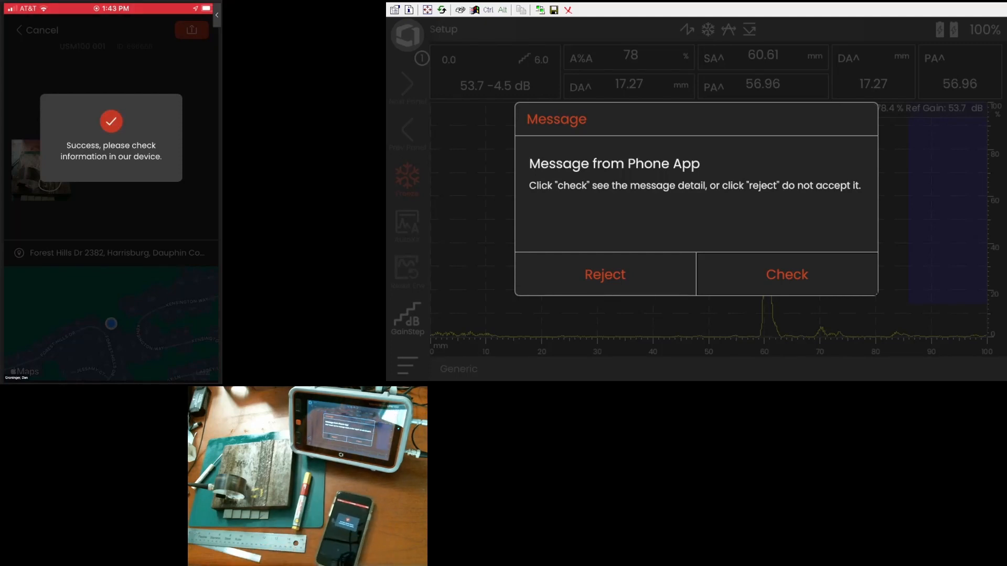
Check the second phone message, bring its weld photo into view and save it on the instrument.
{"action": "left_click", "coordinate": [786, 274]}
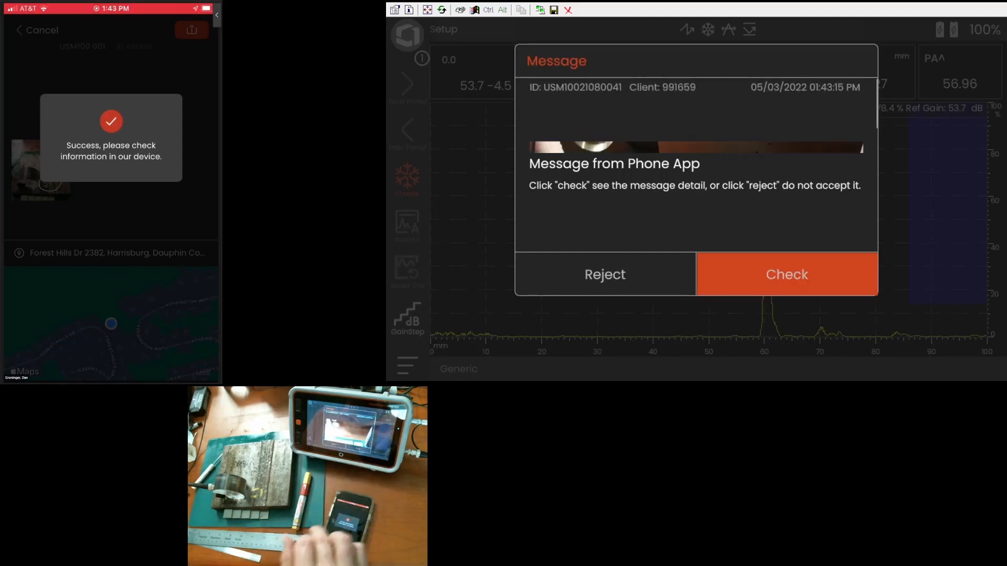
{"action": "left_click", "coordinate": [786, 274]}
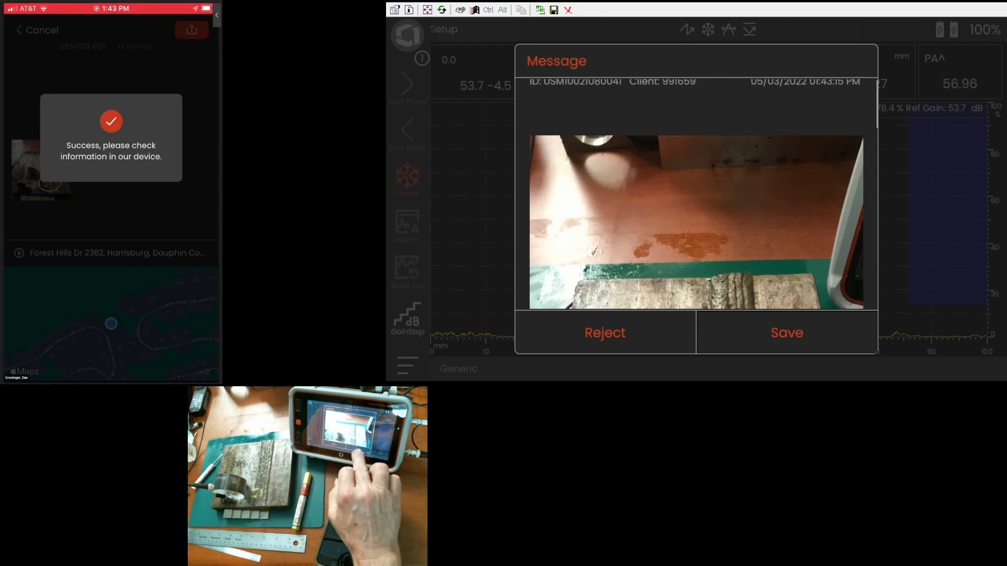
{"action": "left_click", "coordinate": [785, 332]}
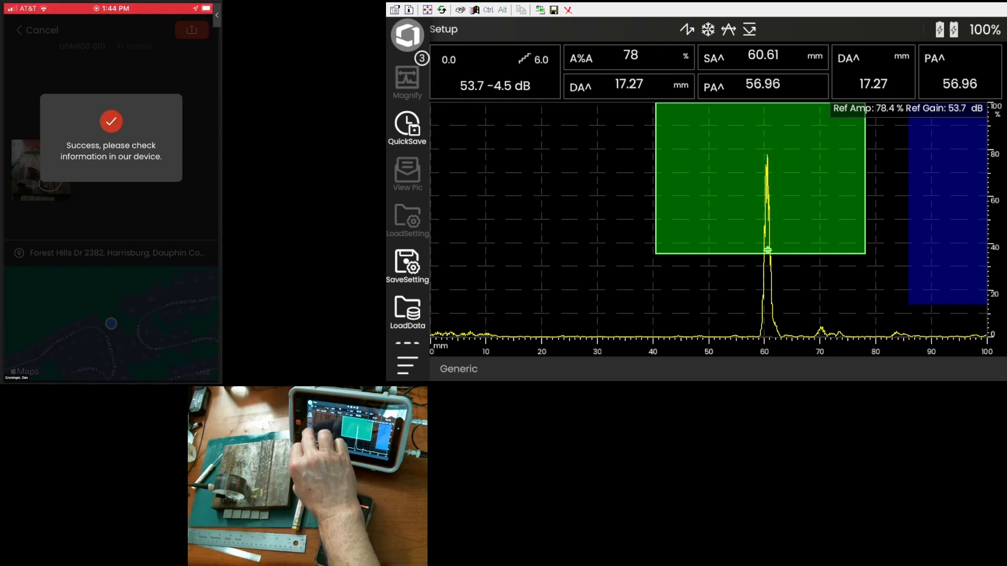
{"action": "scroll", "scroll_direction": "down", "scroll_amount": 3}
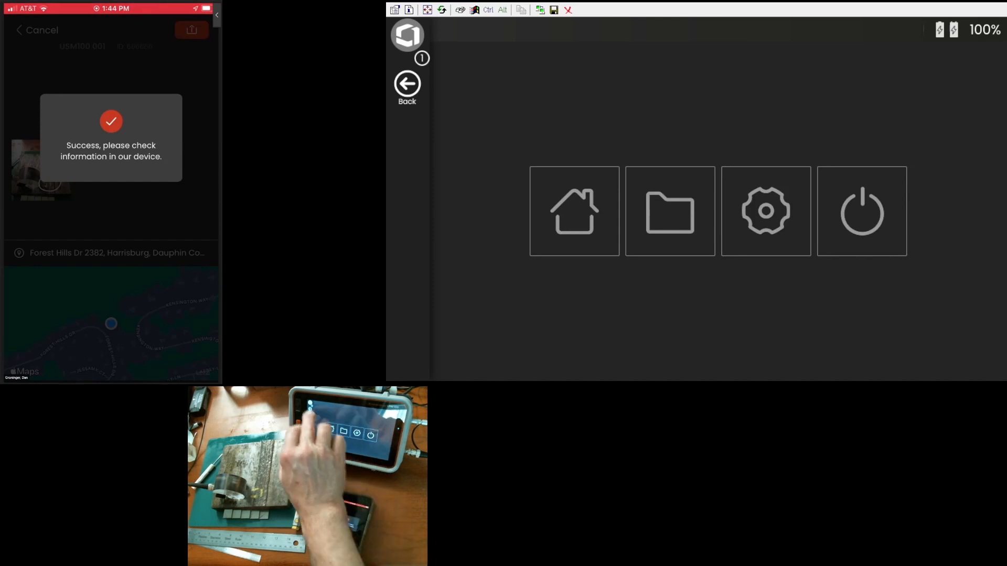
{"action": "left_click", "coordinate": [574, 211]}
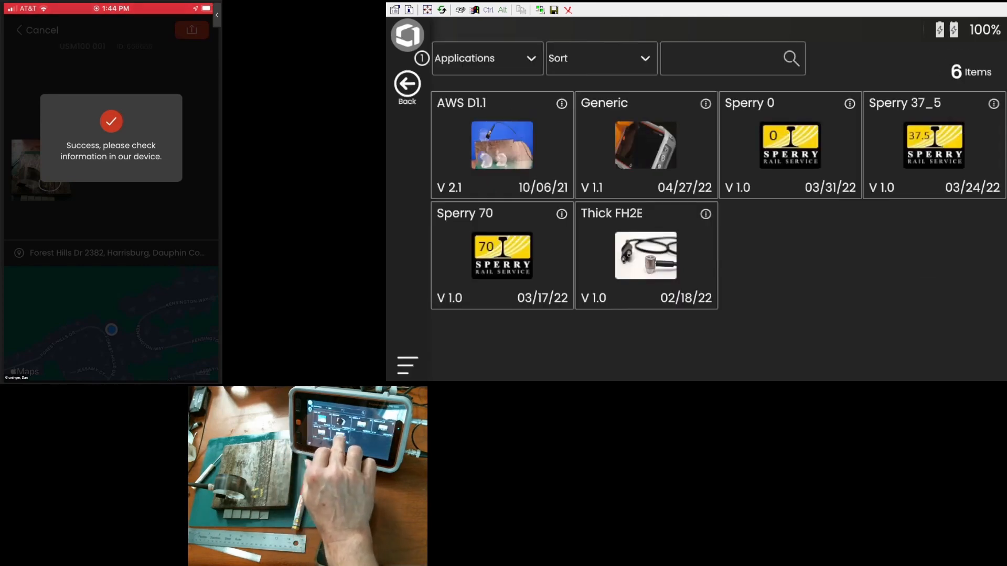
{"action": "left_click", "coordinate": [645, 145]}
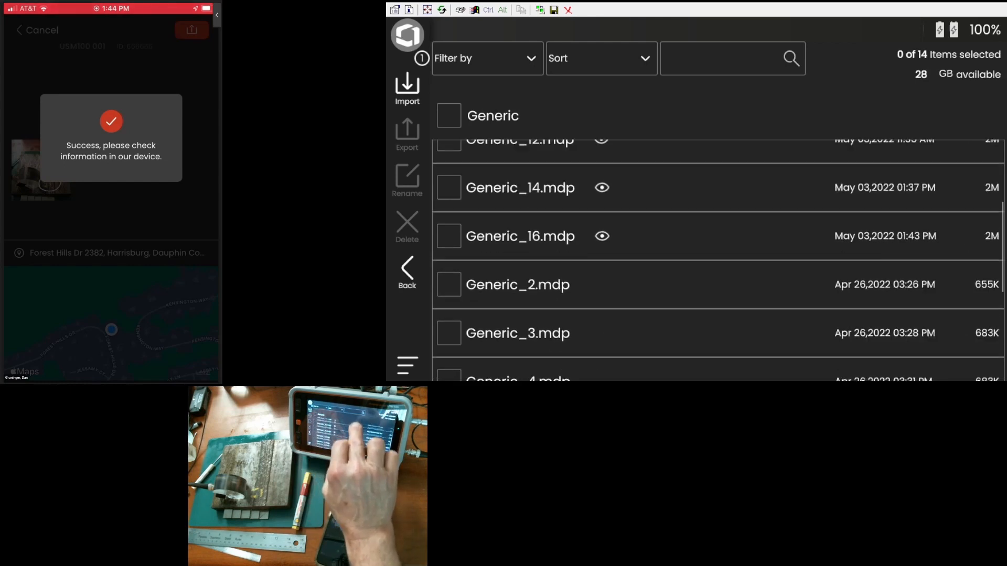
{"action": "scroll", "scroll_direction": "down", "scroll_amount": 3}
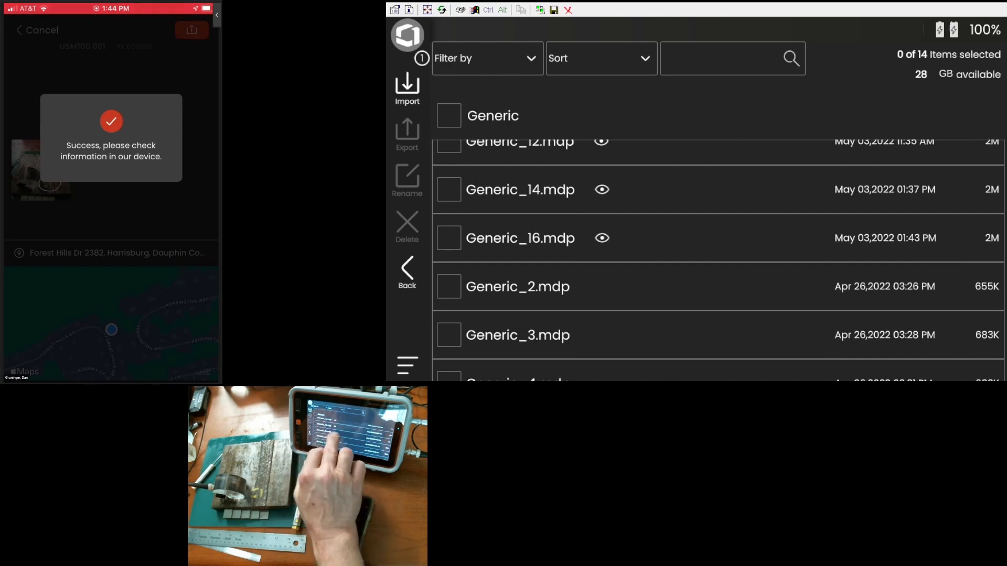
{"action": "left_click", "coordinate": [601, 239]}
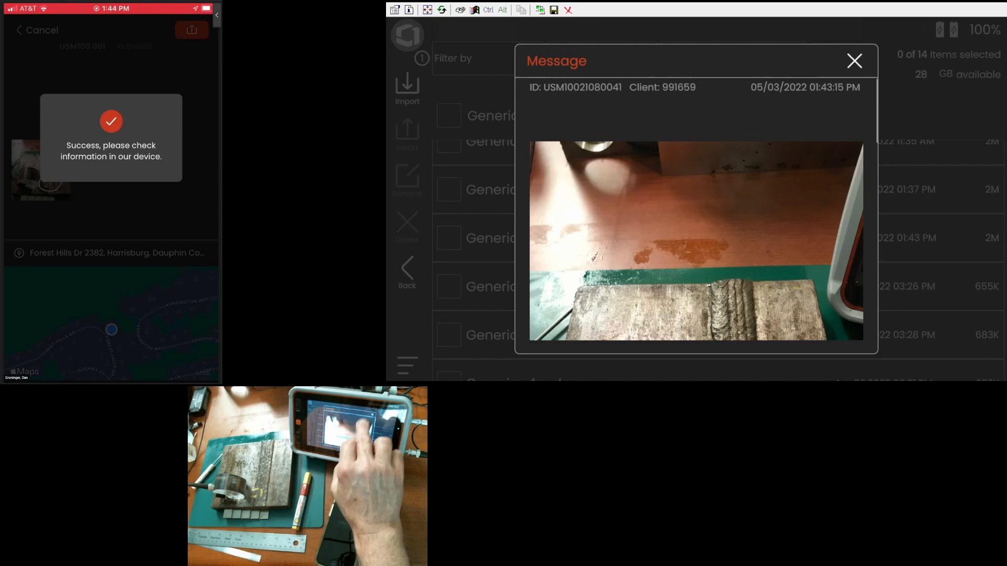
{"action": "scroll", "scroll_direction": "down", "scroll_amount": 3}
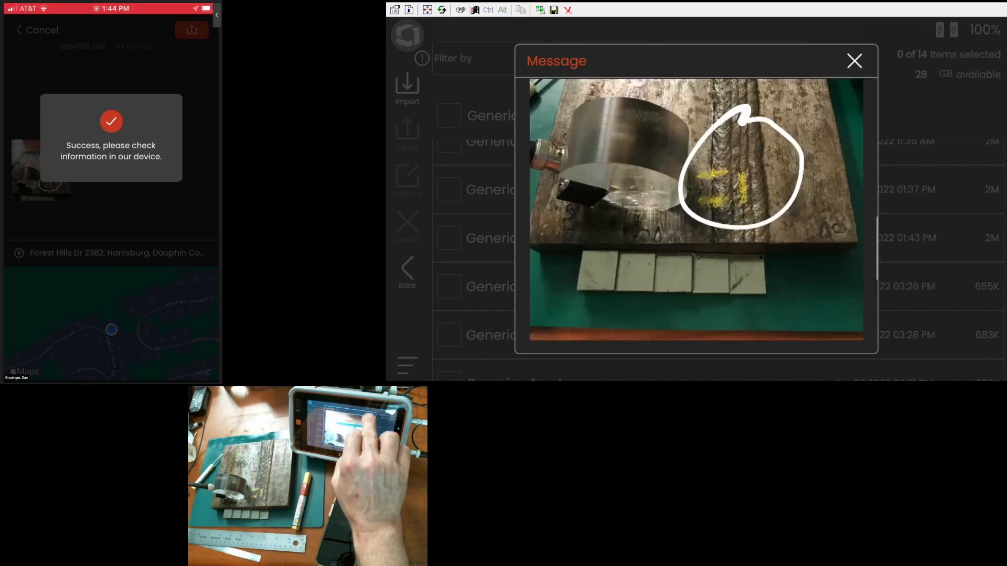
{"action": "left_click", "coordinate": [853, 60]}
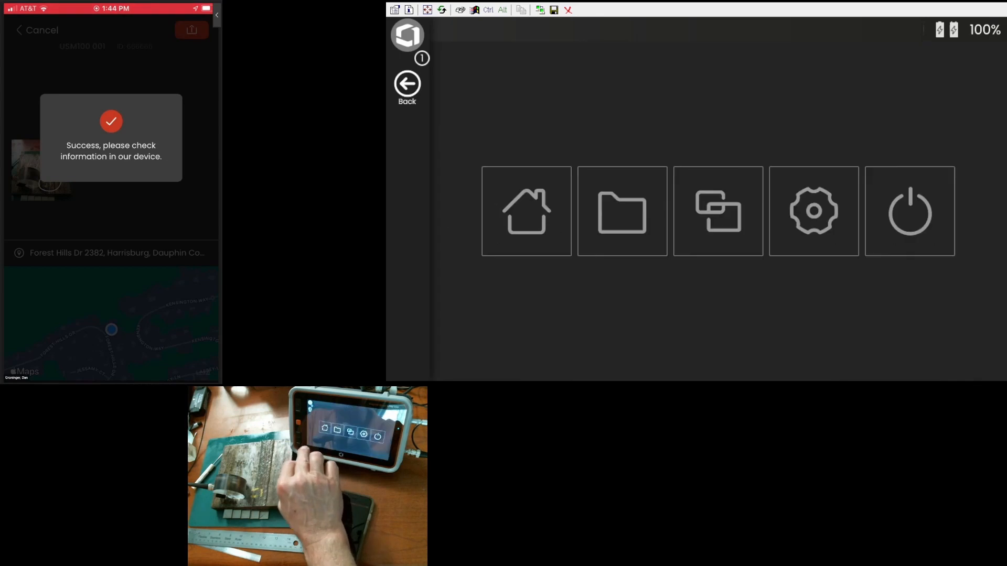
Return to the measurement screen, then load the saved Generic_16.mdp dataset via LoadData.
{"action": "left_click", "coordinate": [525, 211]}
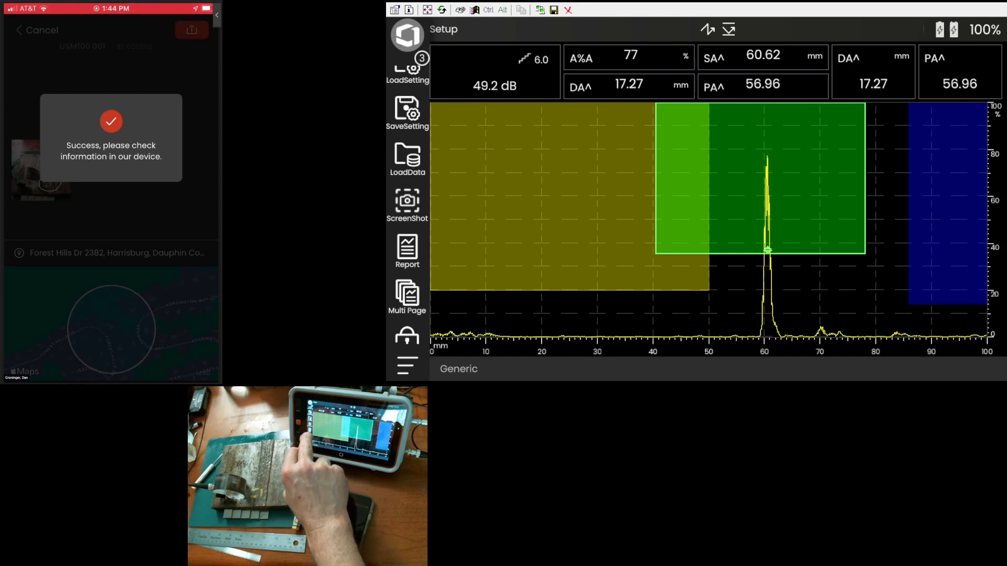
{"action": "left_click", "coordinate": [407, 158]}
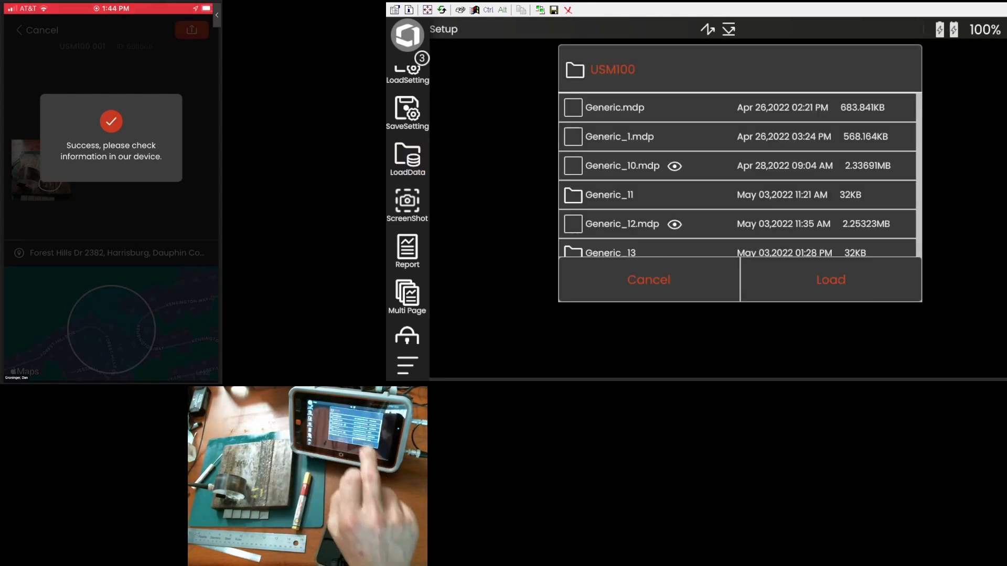
{"action": "left_click", "coordinate": [573, 136]}
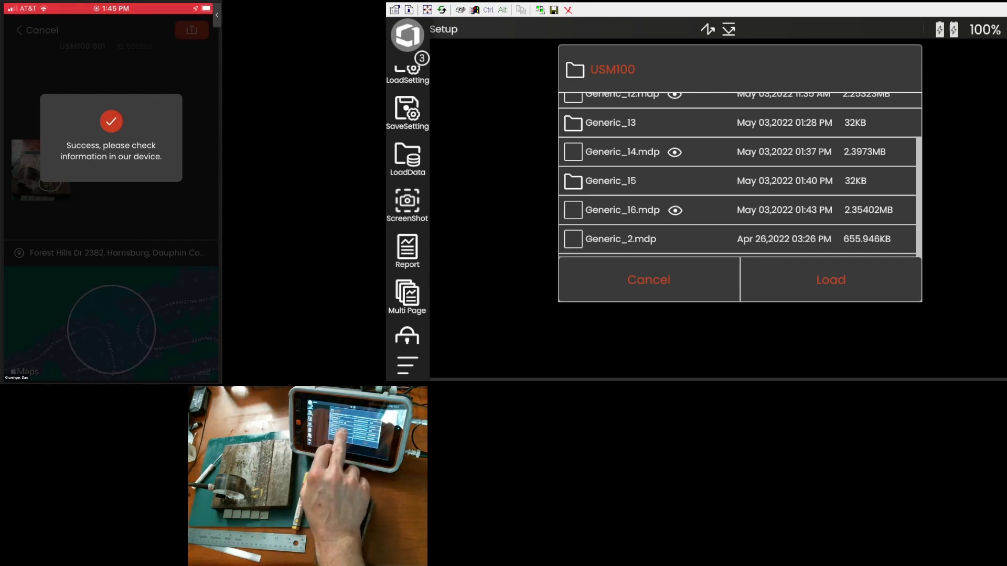
{"action": "left_click", "coordinate": [674, 210]}
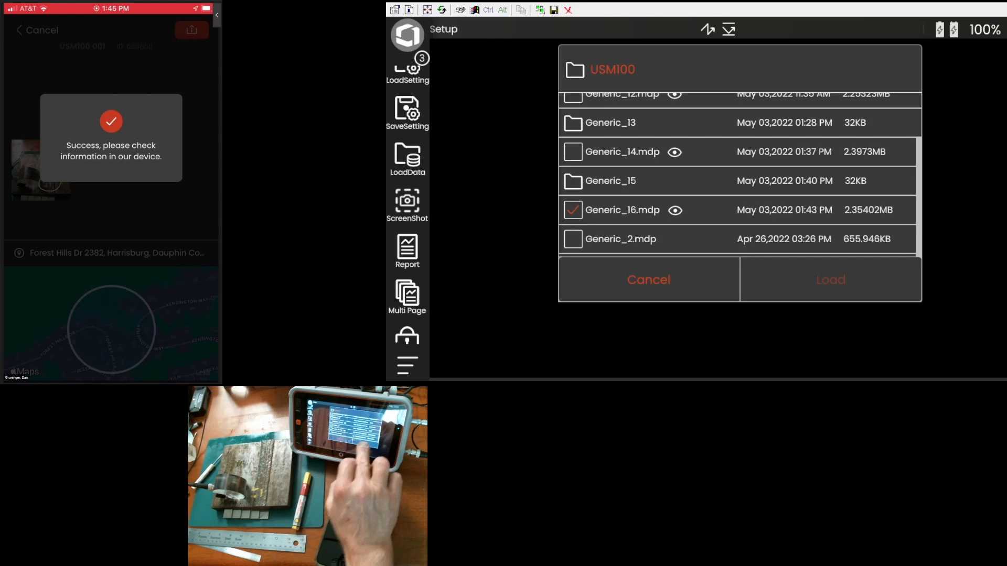
{"action": "left_click", "coordinate": [829, 279]}
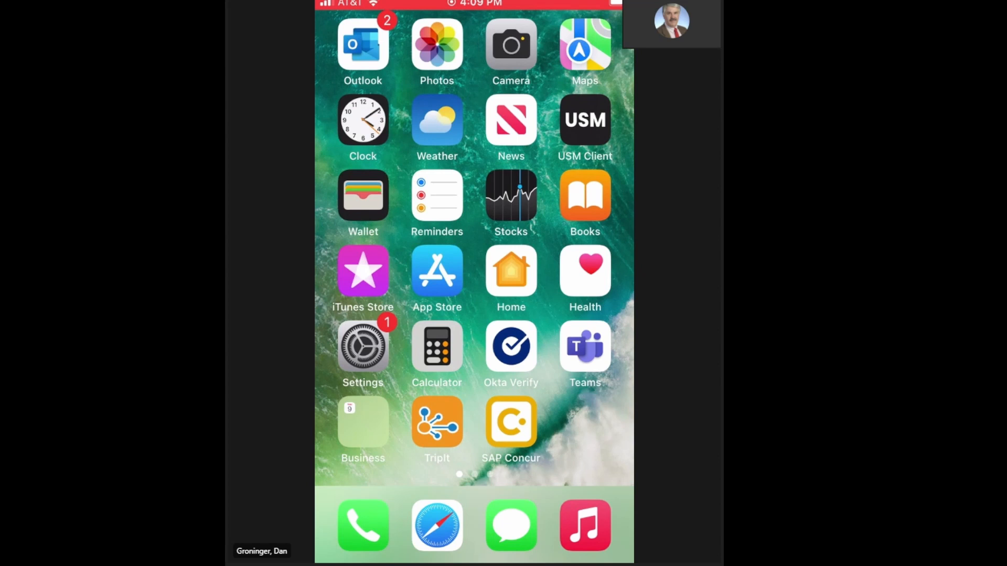
Search the App Store for 'usm enrich' and show the USM Enrich product page.
{"action": "left_click", "coordinate": [437, 269]}
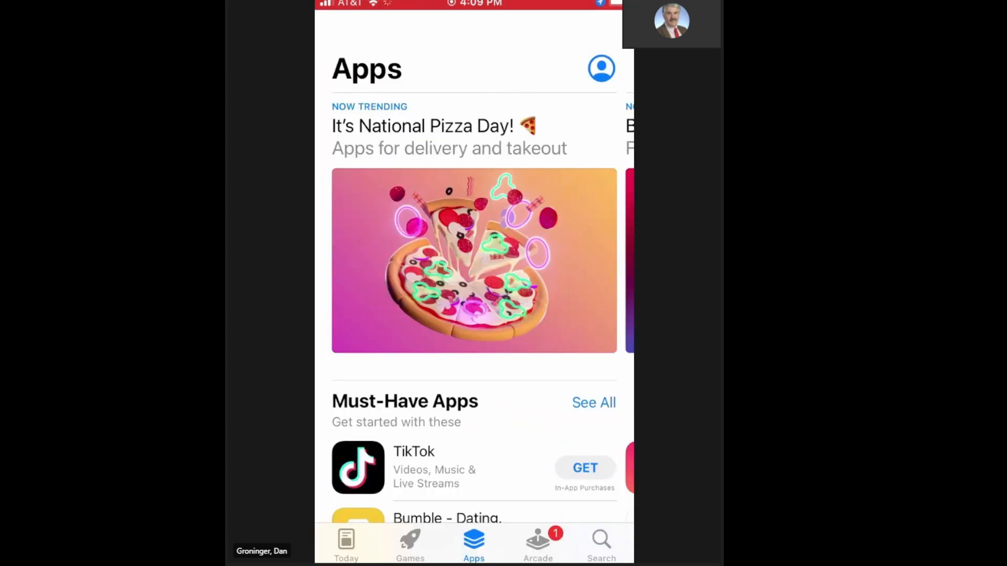
{"action": "left_click", "coordinate": [600, 543]}
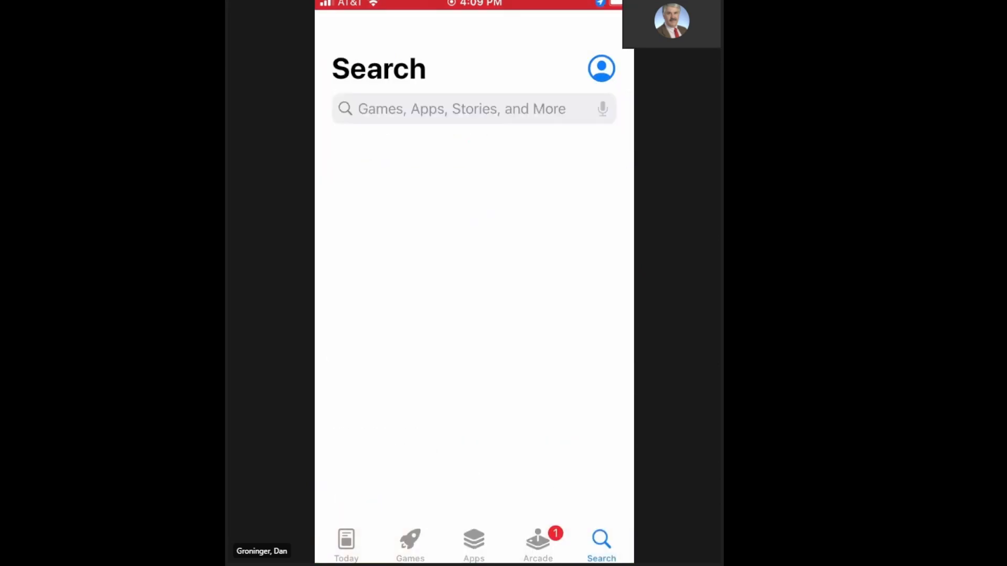
{"action": "left_click", "coordinate": [461, 108]}
{"action": "type", "text": "usm enri"}
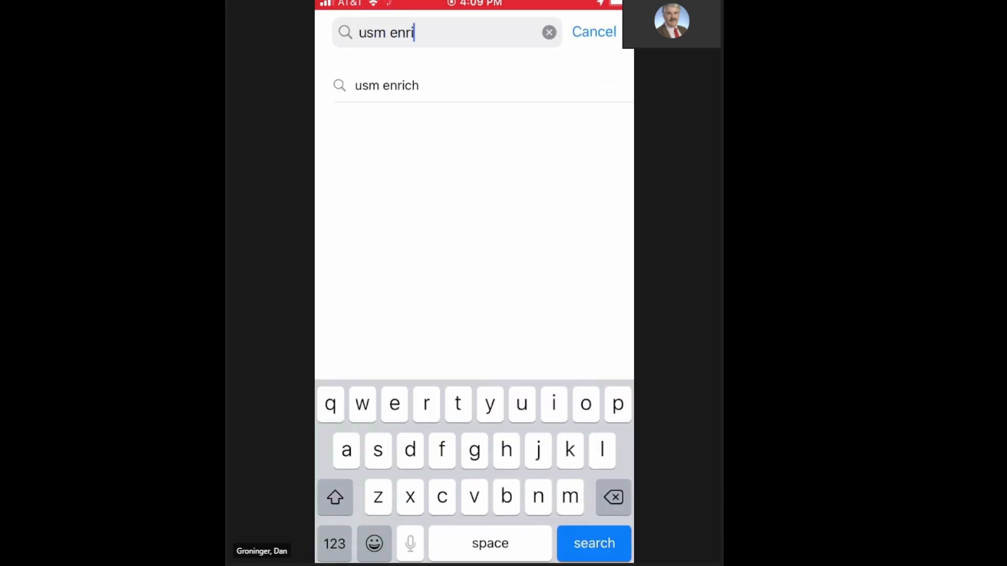
{"action": "left_click", "coordinate": [593, 542]}
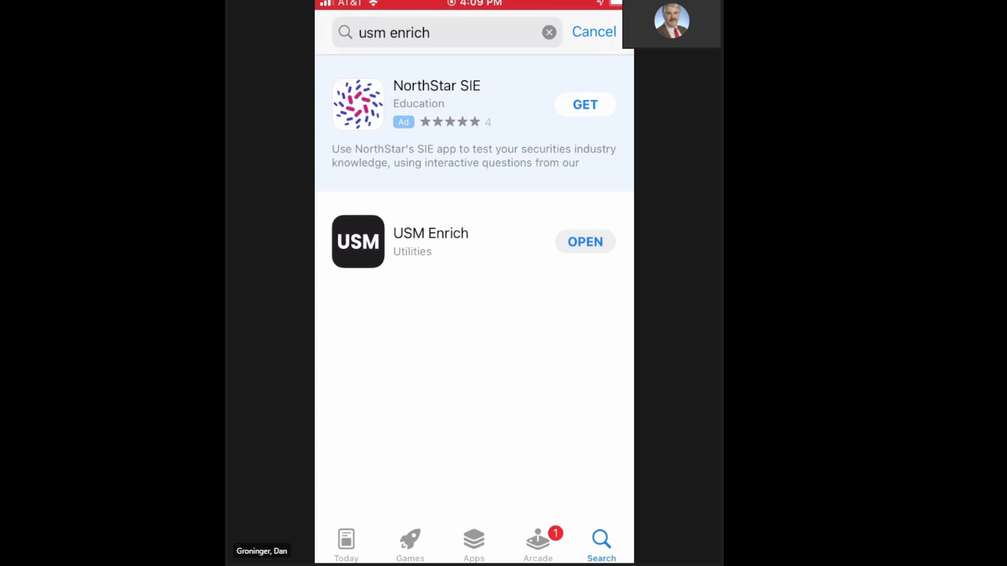
{"action": "left_click", "coordinate": [430, 241]}
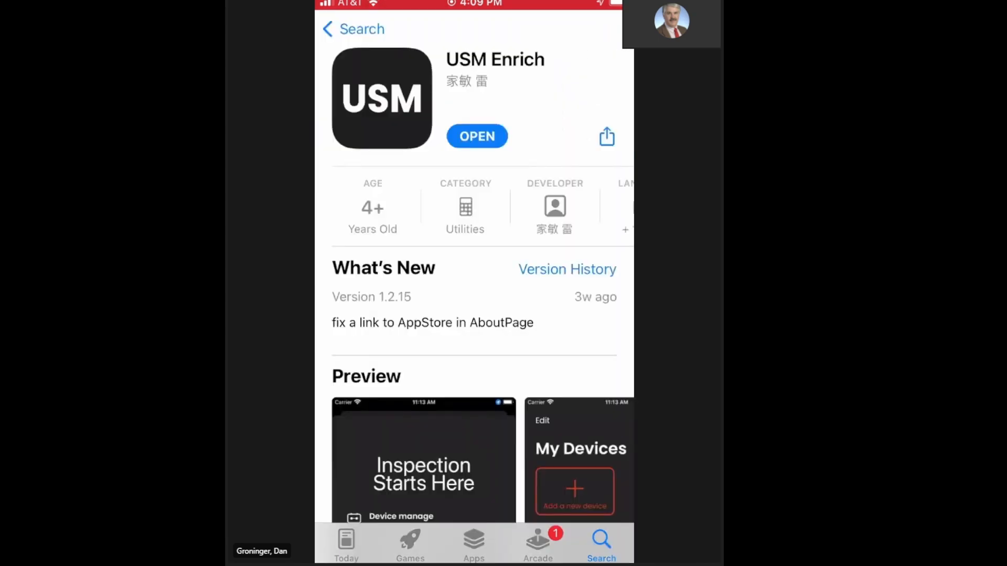